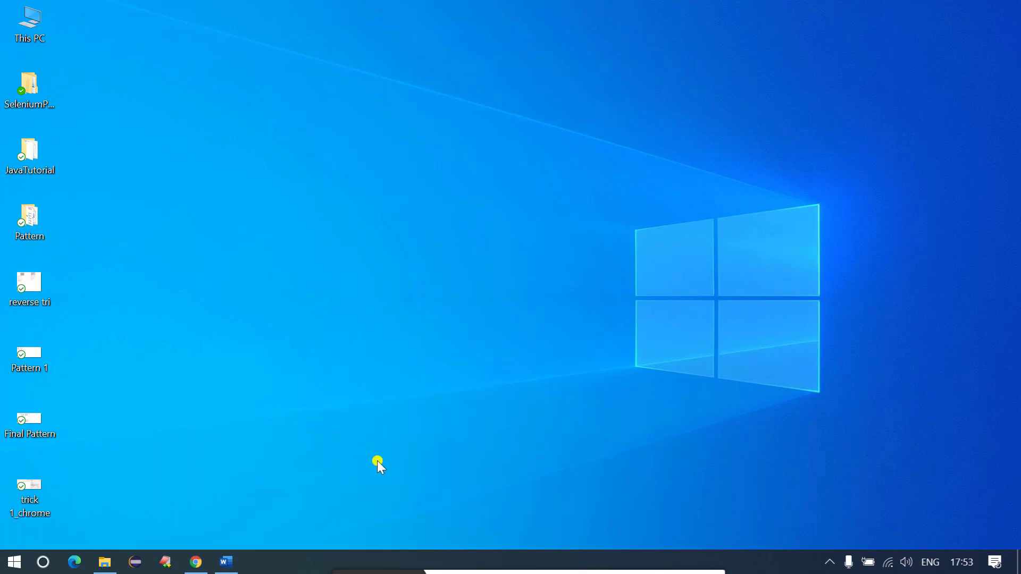
- Launch Chrome from the taskbar, opening the Code Spark, Google and Wikipedia tabs
left_click(194, 561)
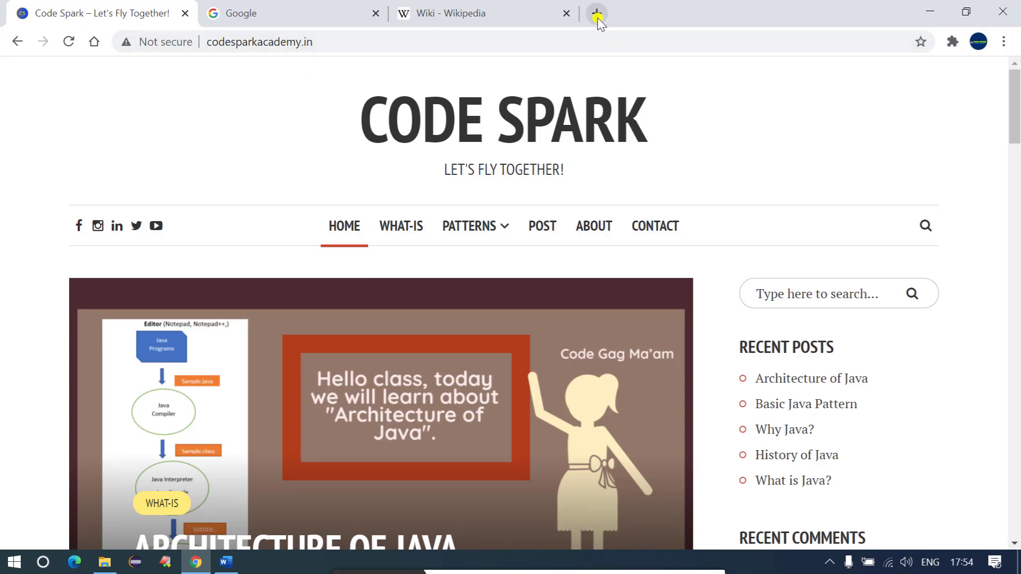
mouse_move(595, 13)
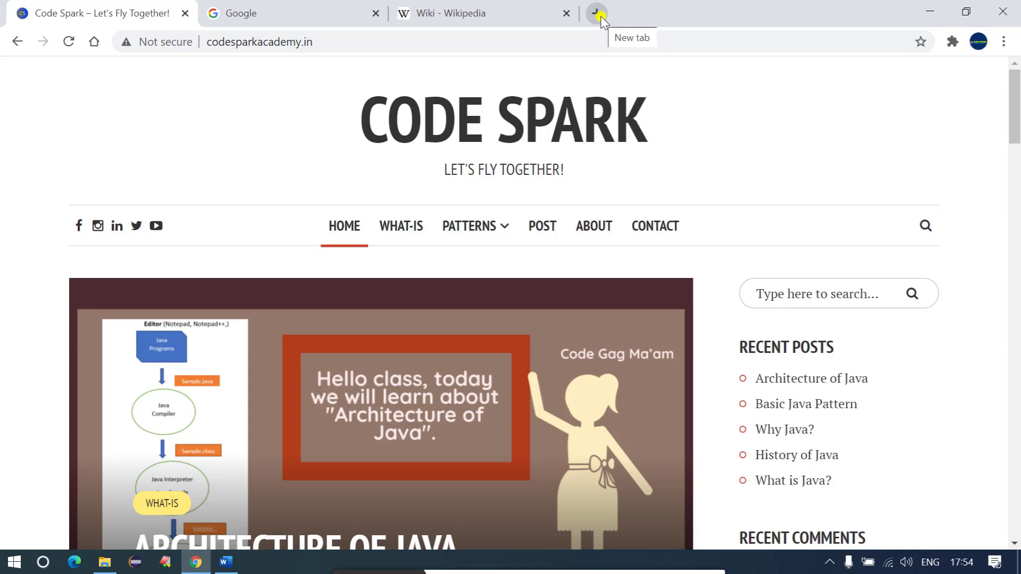
mouse_move(85, 13)
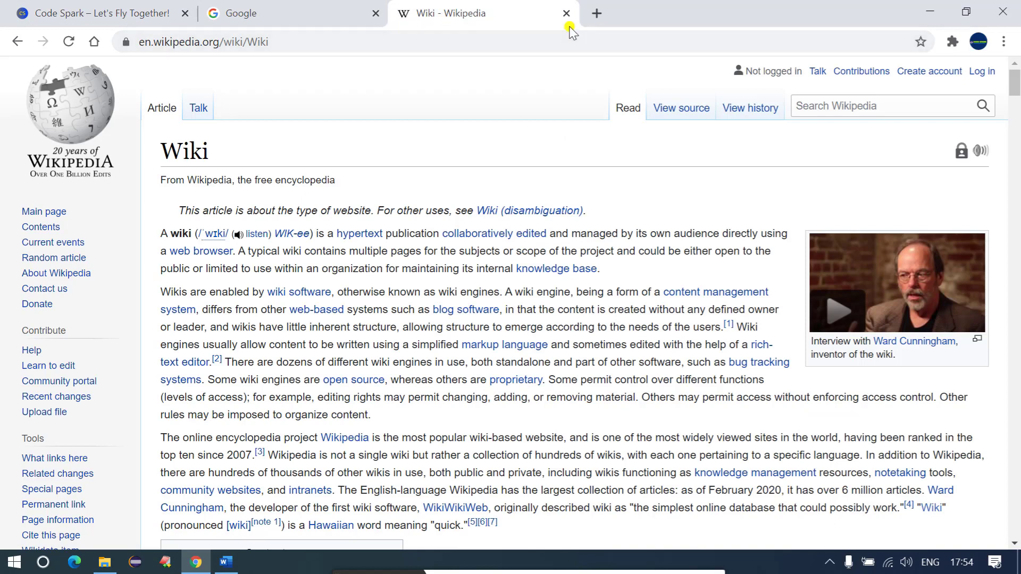
mouse_move(596, 59)
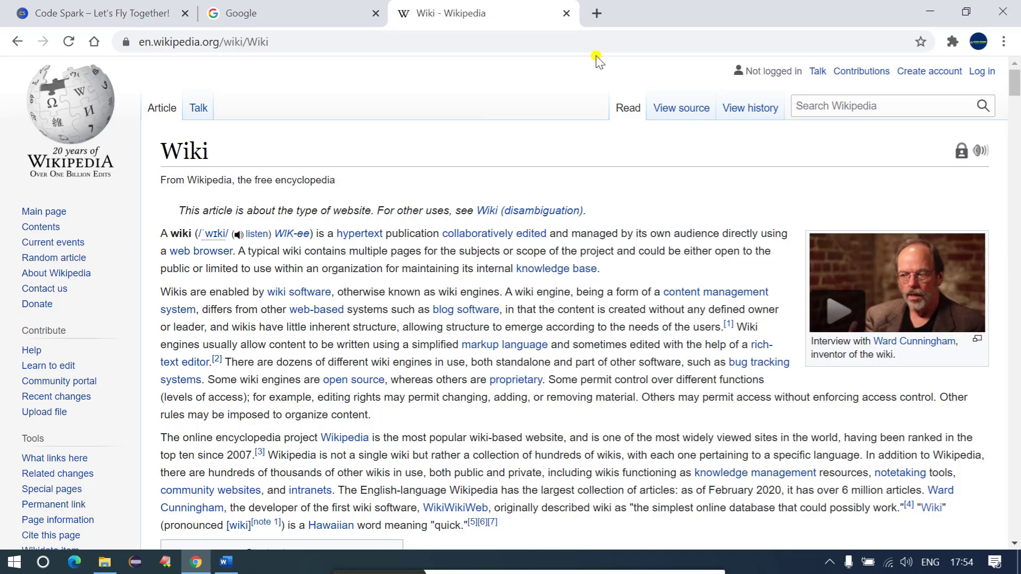
mouse_move(398, 37)
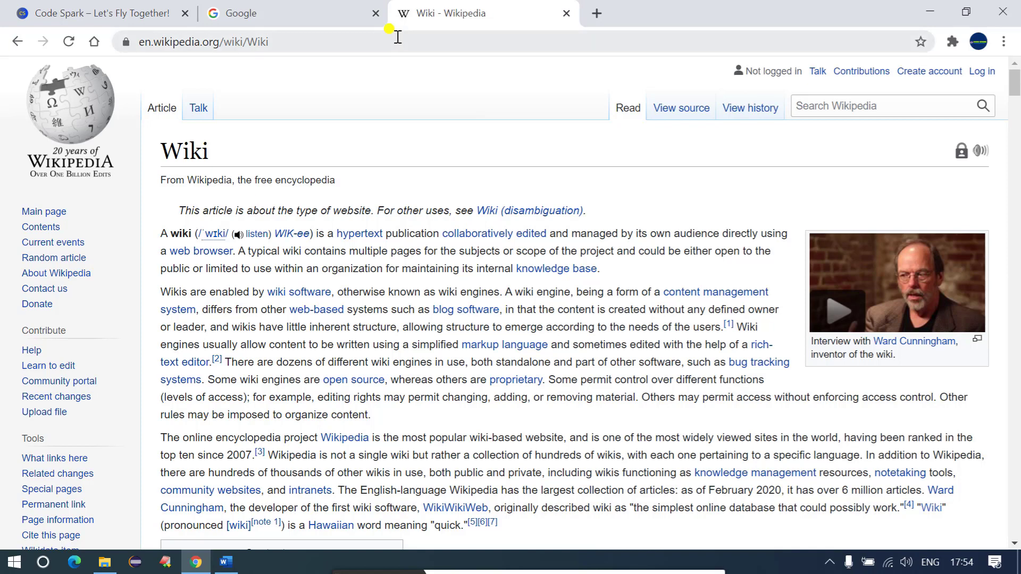
left_click(98, 13)
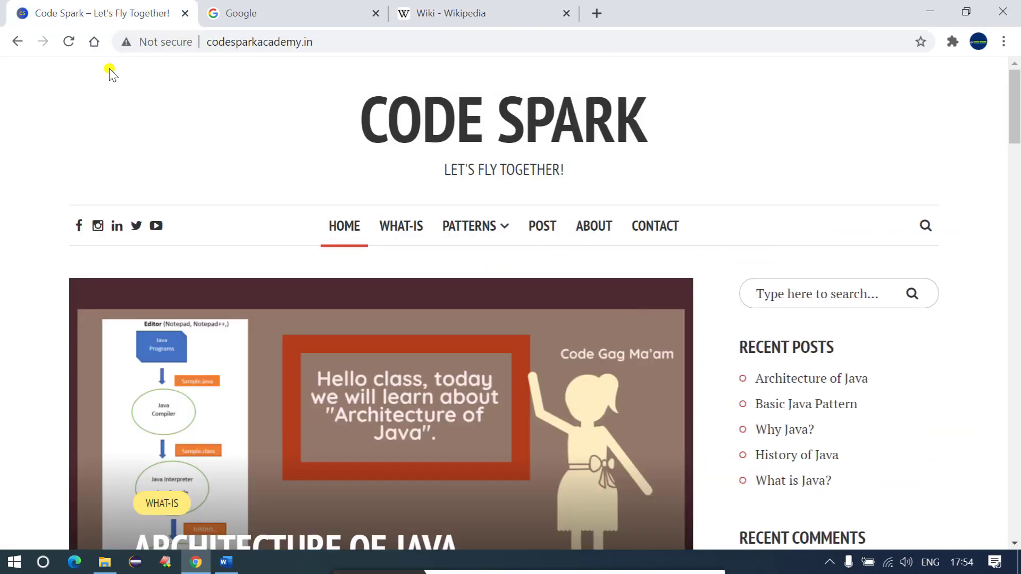
left_click(292, 13)
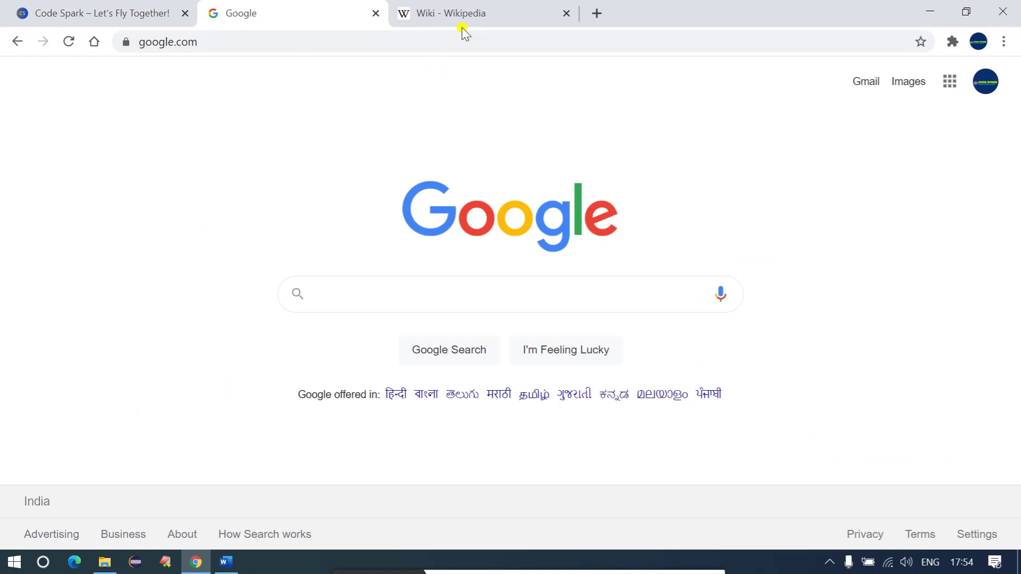
mouse_move(471, 13)
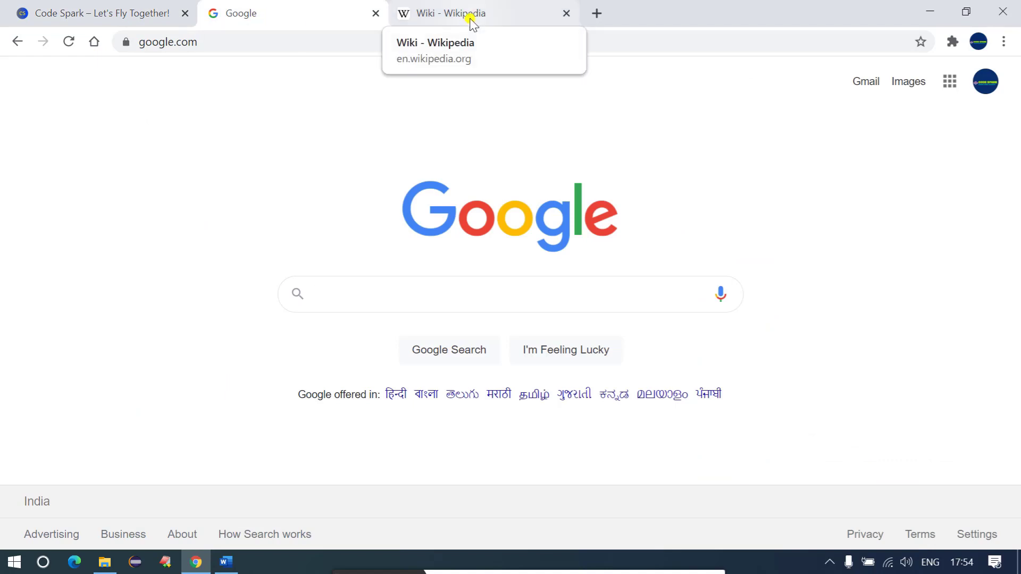
left_click(455, 293)
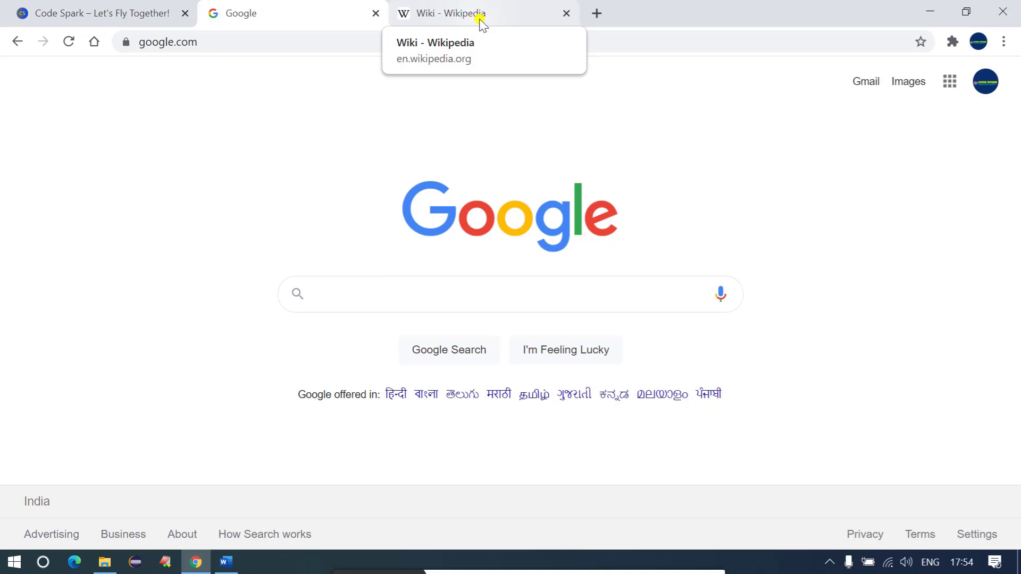
mouse_move(568, 13)
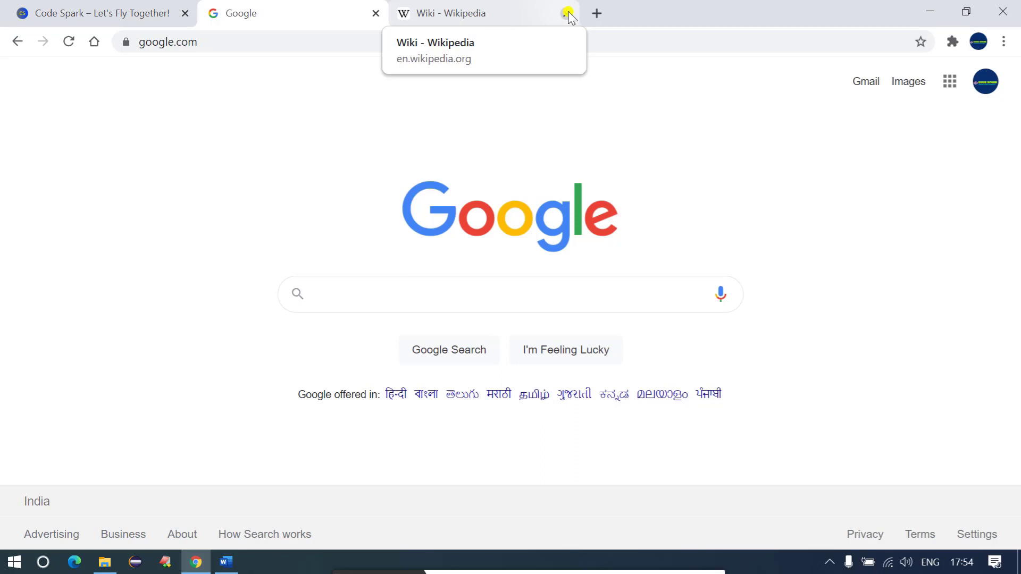
mouse_move(566, 12)
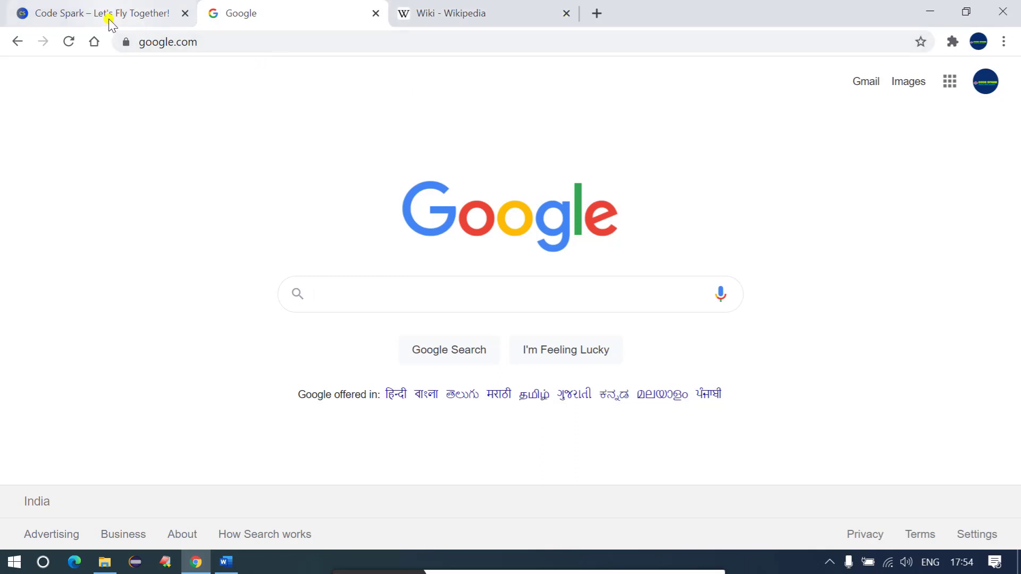
mouse_move(97, 13)
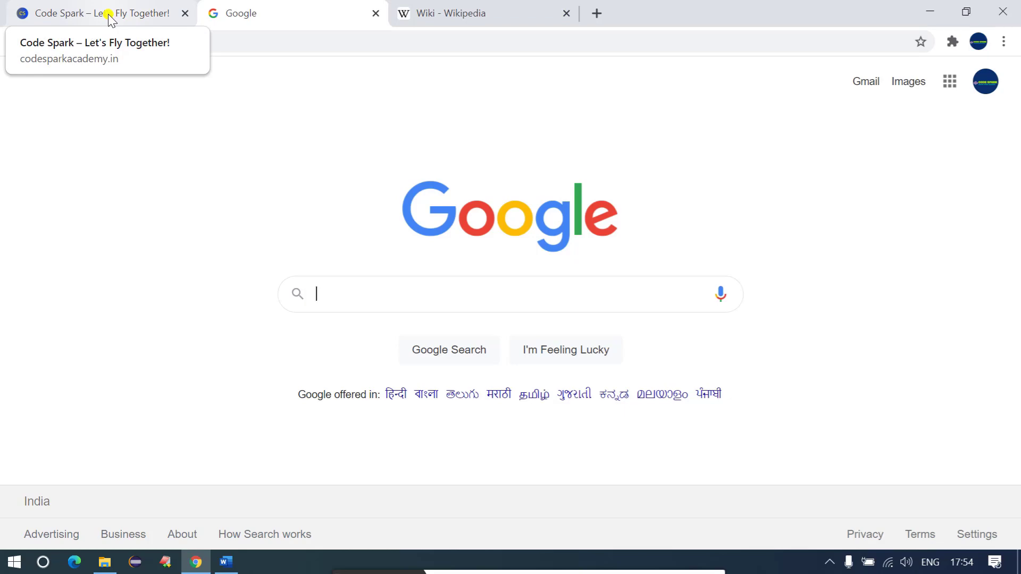
mouse_move(121, 23)
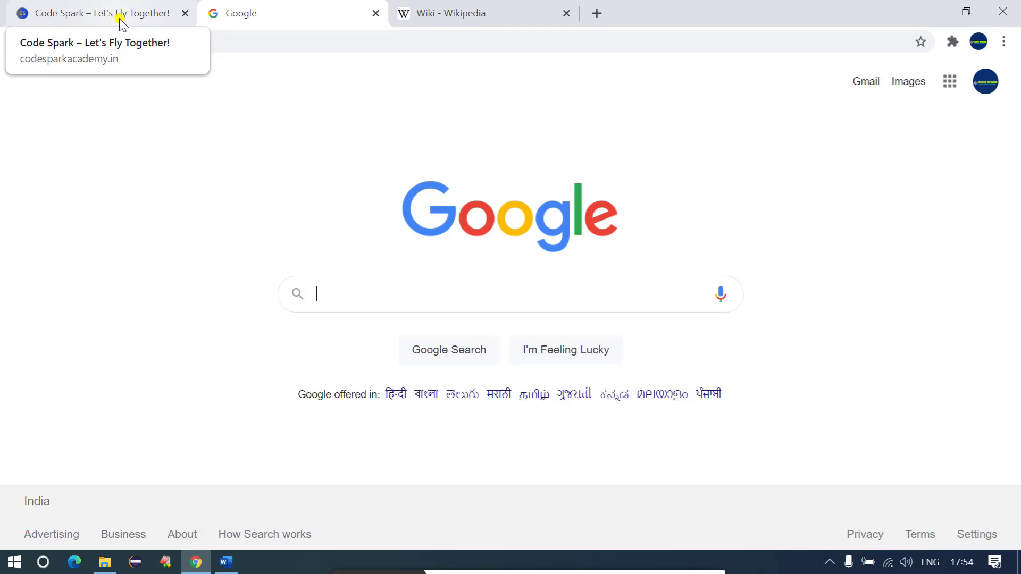
left_click(95, 13)
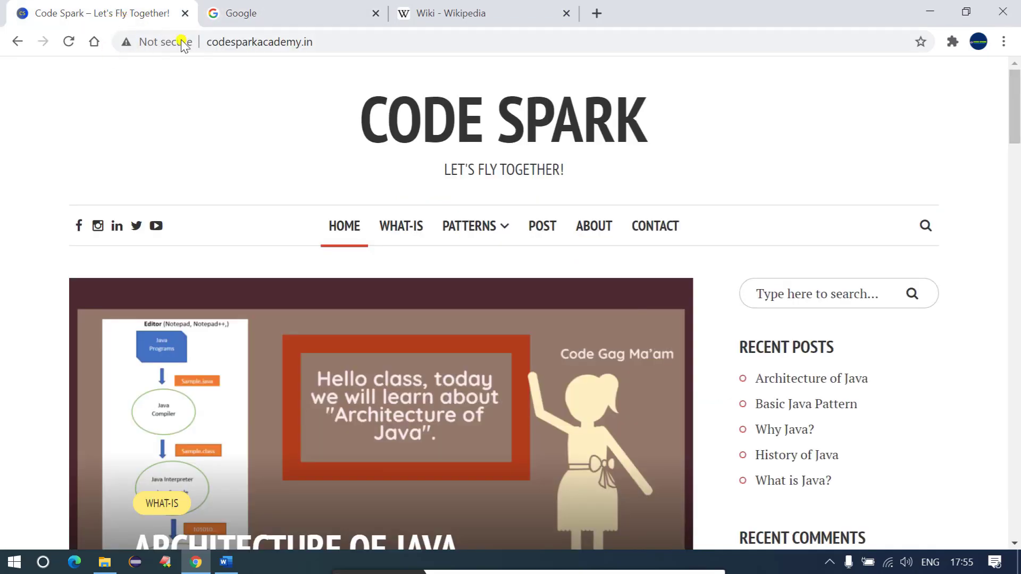
mouse_move(189, 87)
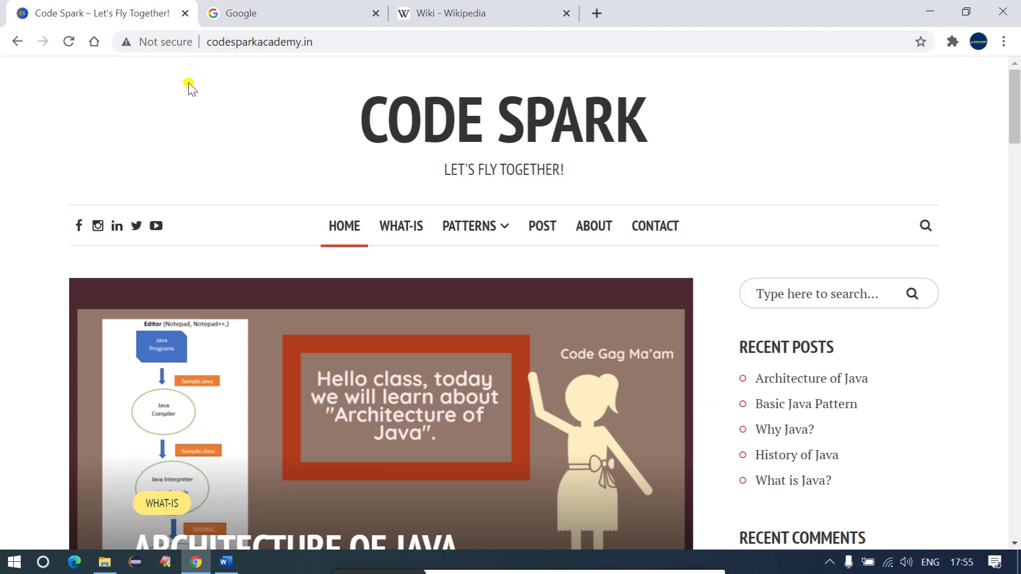
mouse_move(1006, 42)
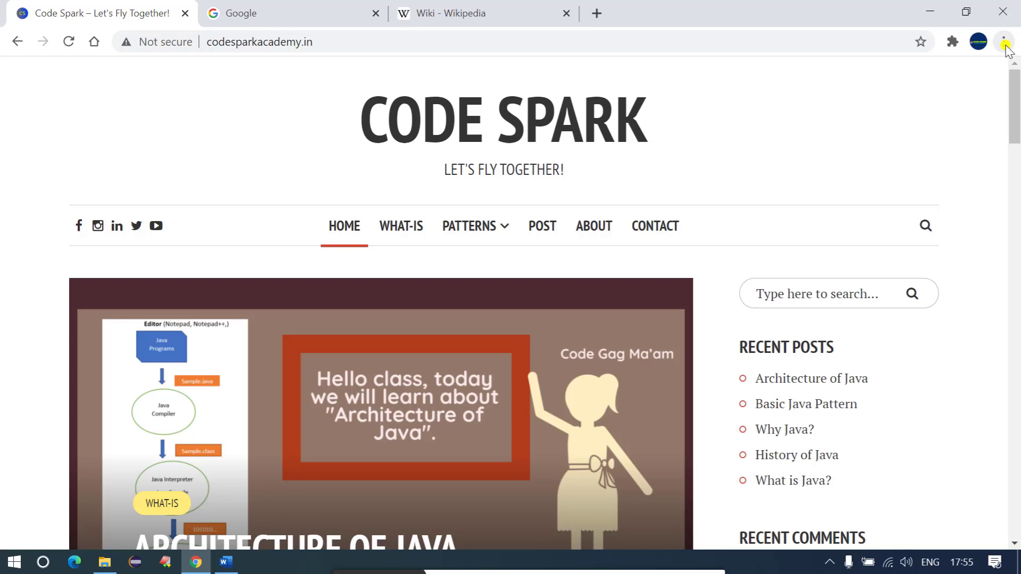
mouse_move(767, 95)
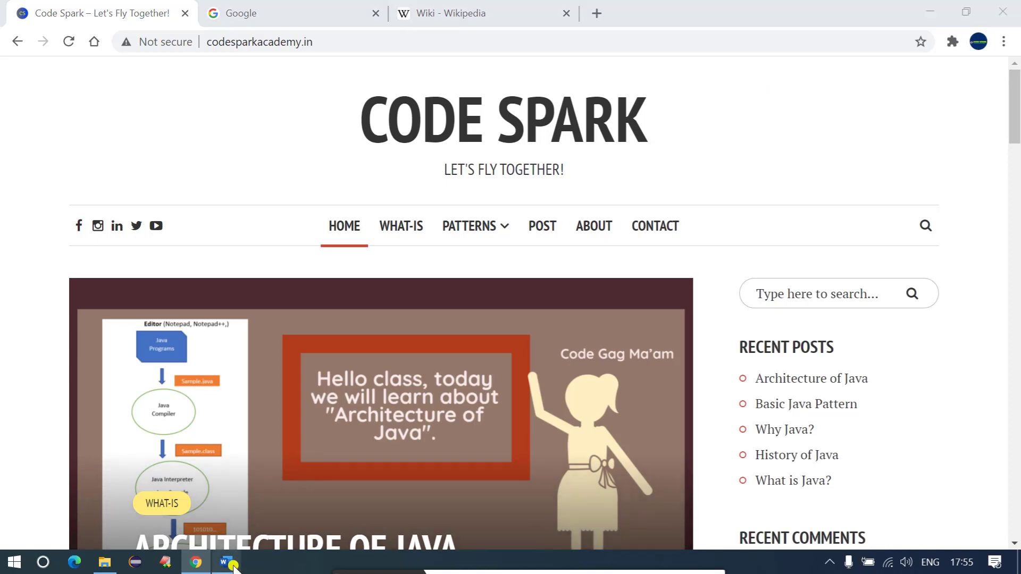
- Switch to the Word document asking where Reopen closed tab is in Chrome
left_click(226, 561)
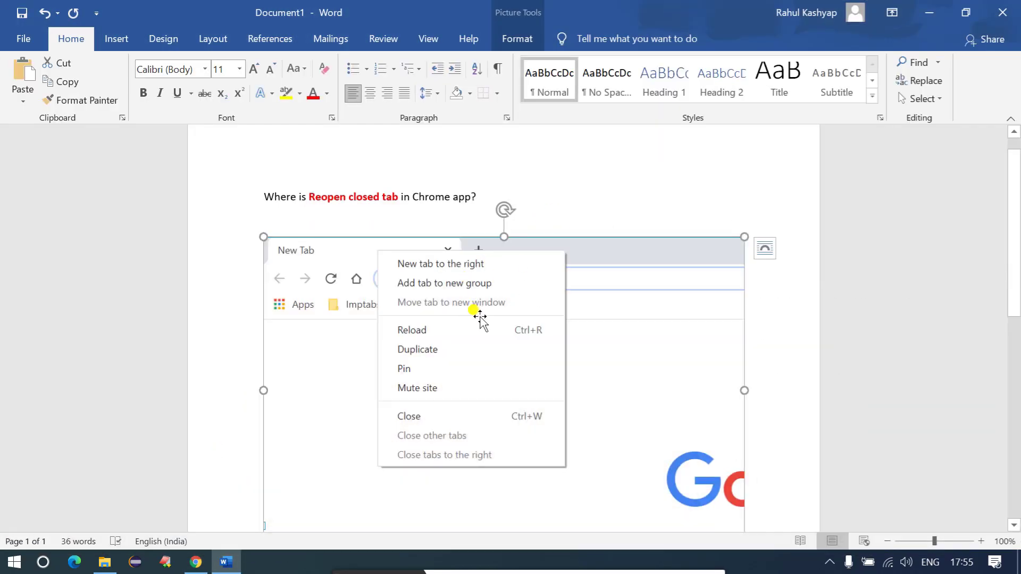
mouse_move(444, 341)
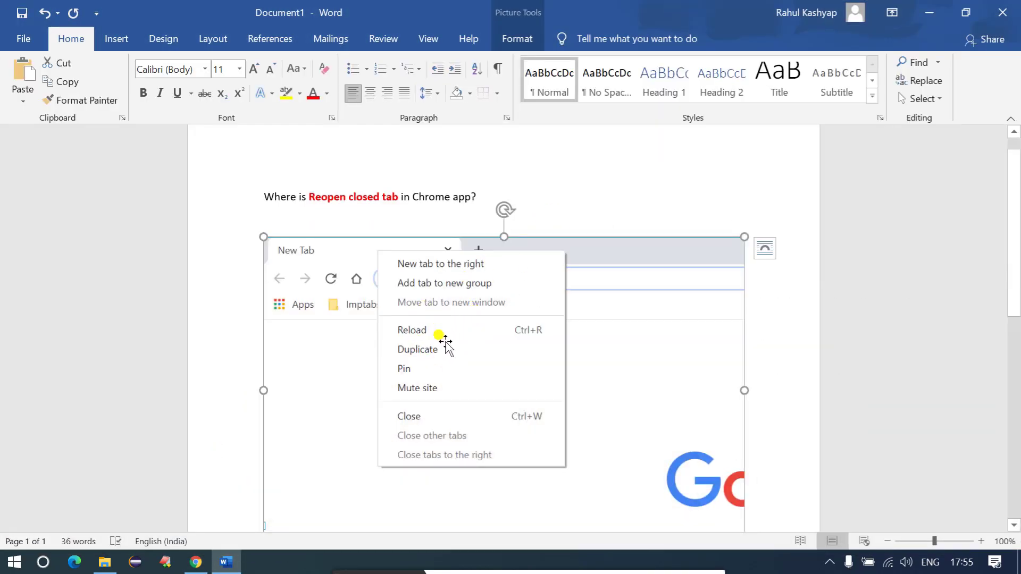
mouse_move(424, 374)
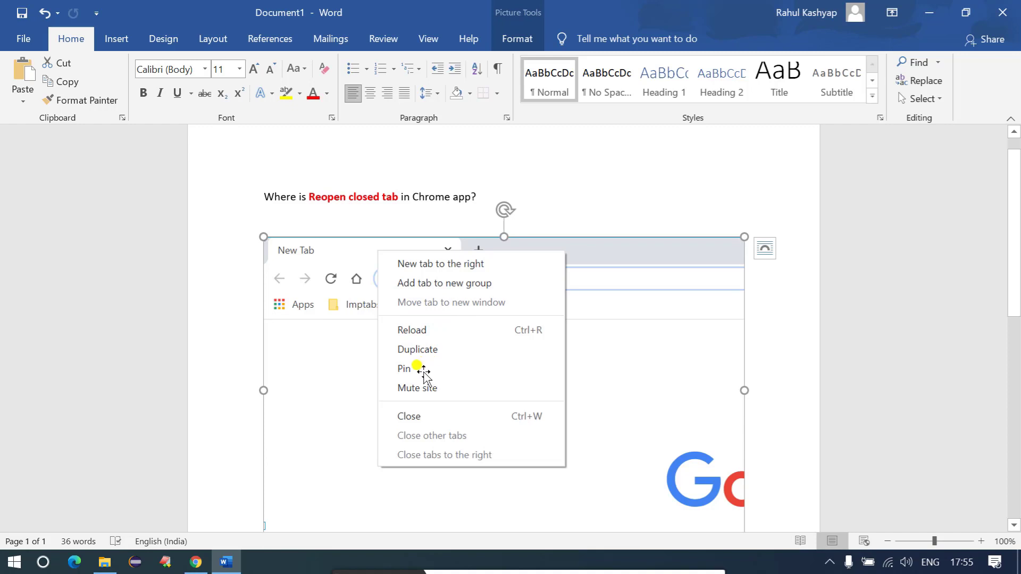
mouse_move(439, 360)
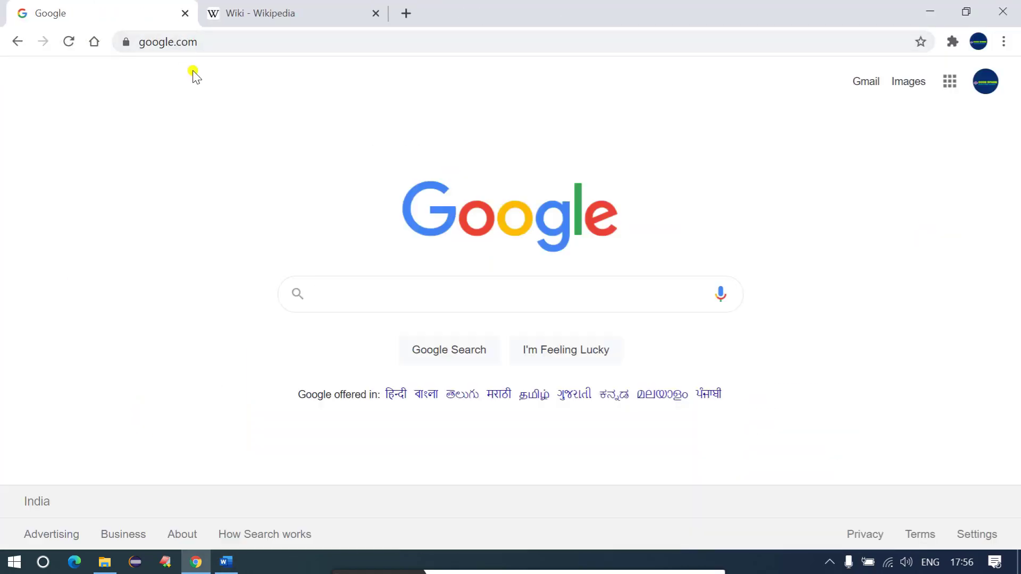
mouse_move(98, 13)
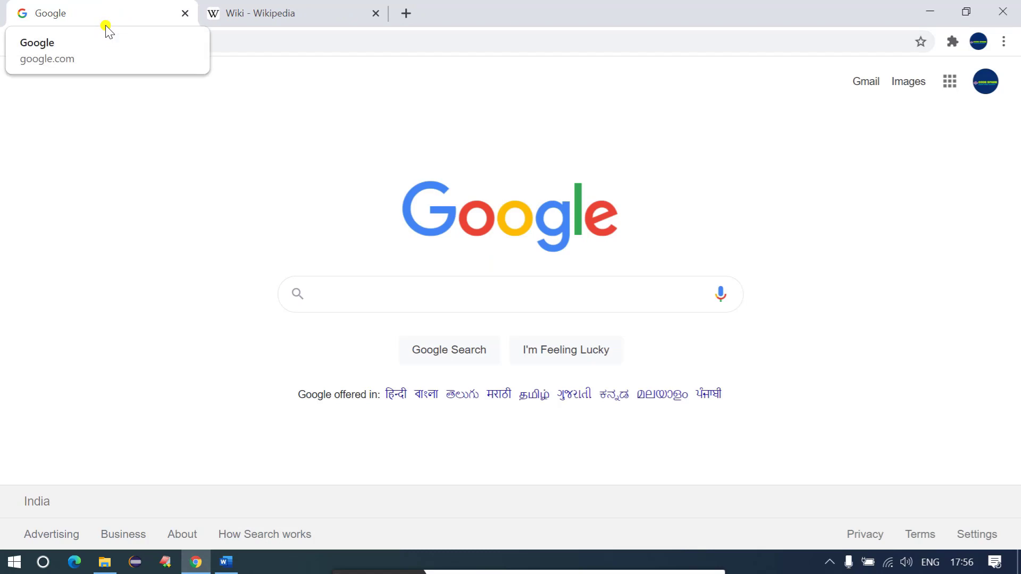
- Show the Google tab's menu, then restore the Code Spark tab with Ctrl+Shift+T
right_click(97, 12)
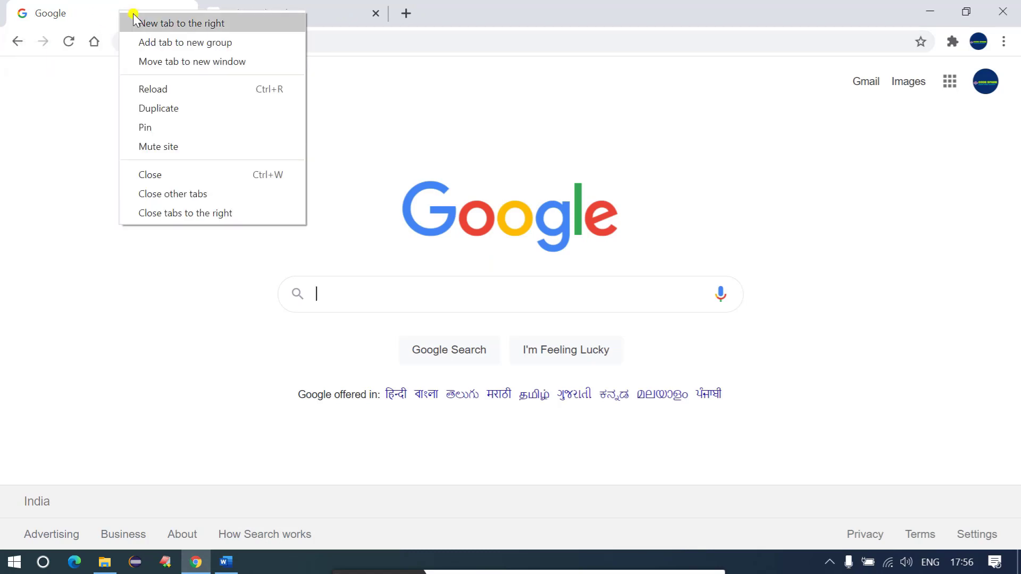
mouse_move(179, 193)
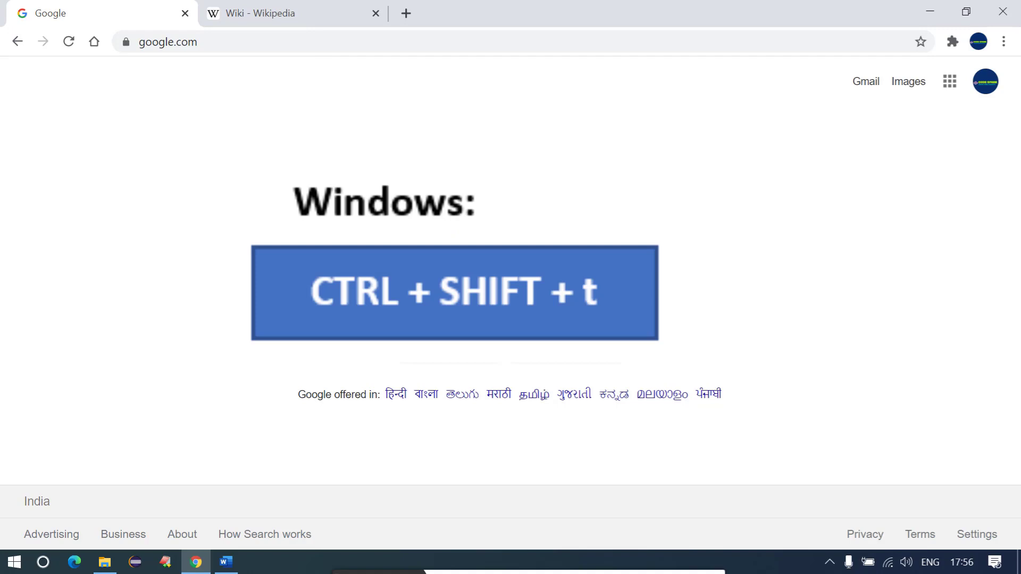
key("ctrl+shift+t")
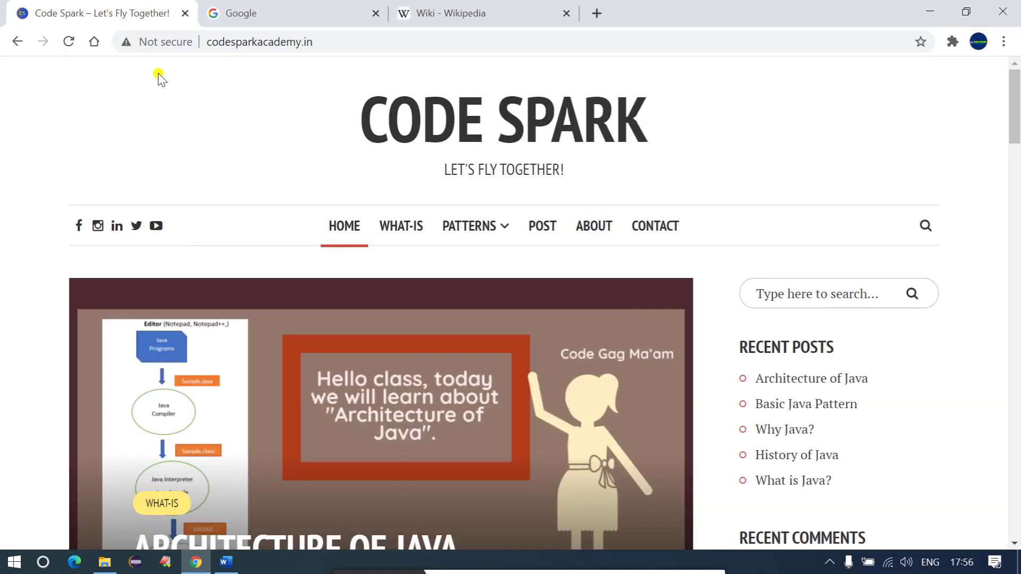
mouse_move(203, 100)
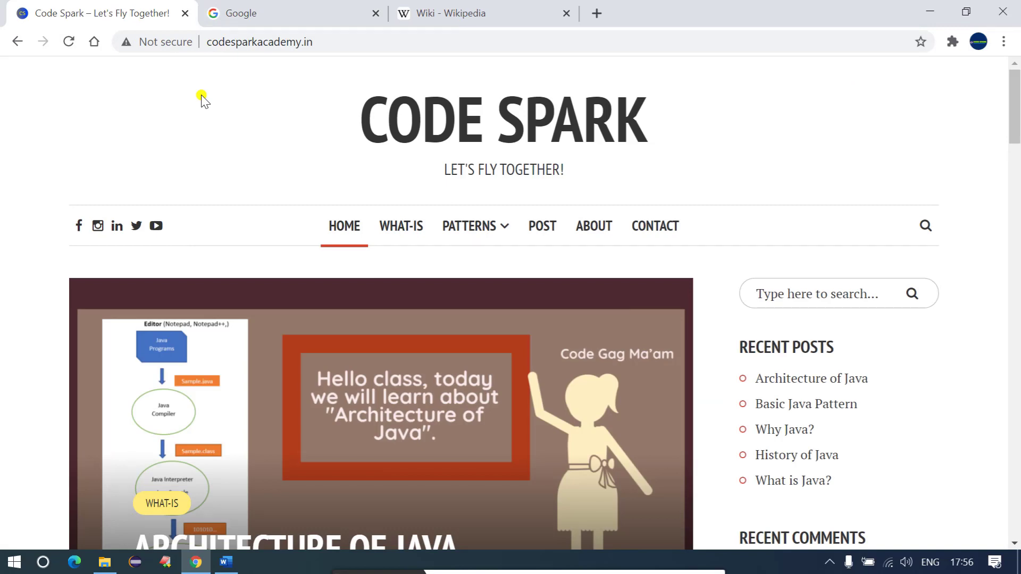
mouse_move(241, 104)
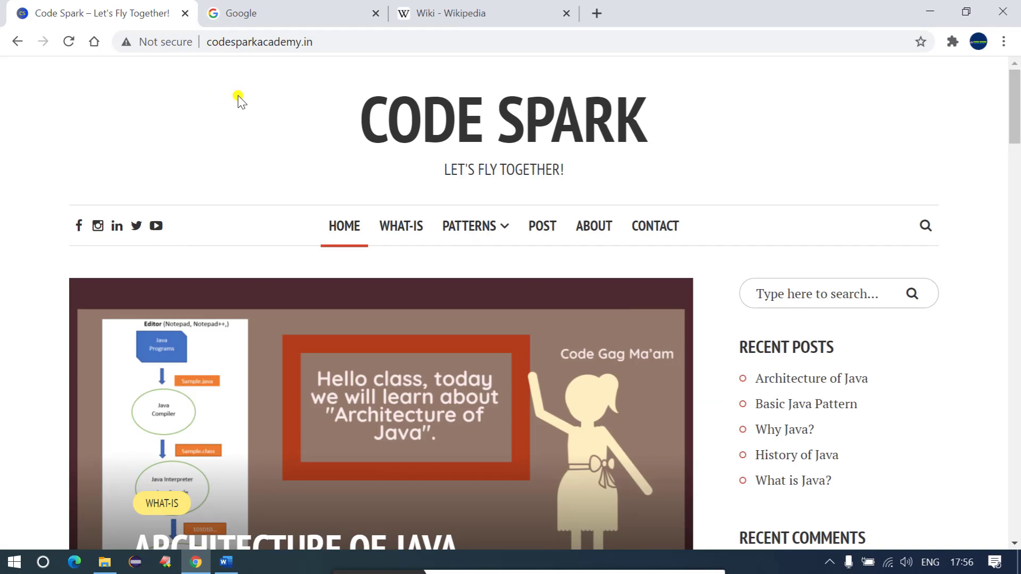
mouse_move(687, 16)
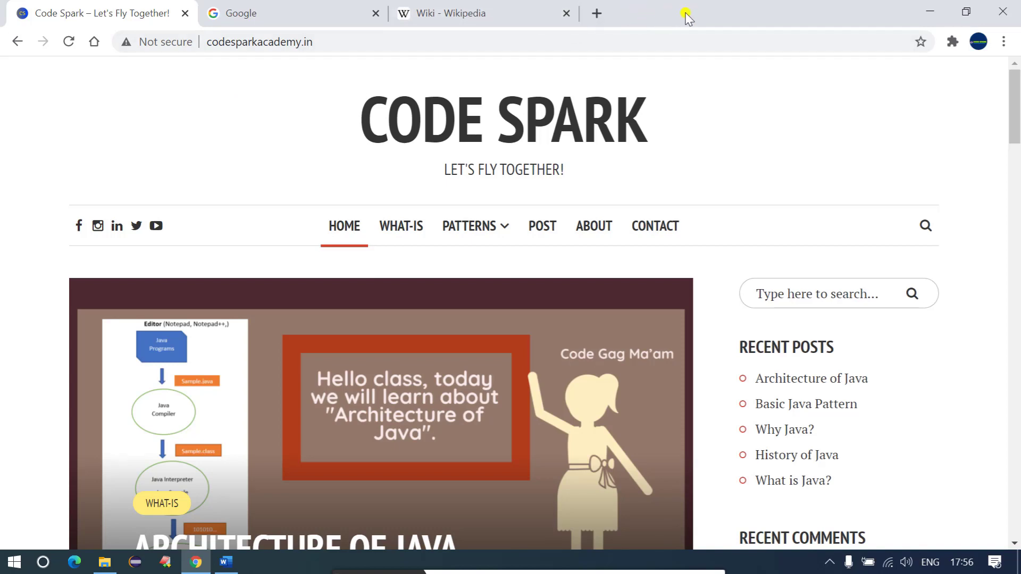
mouse_move(704, 14)
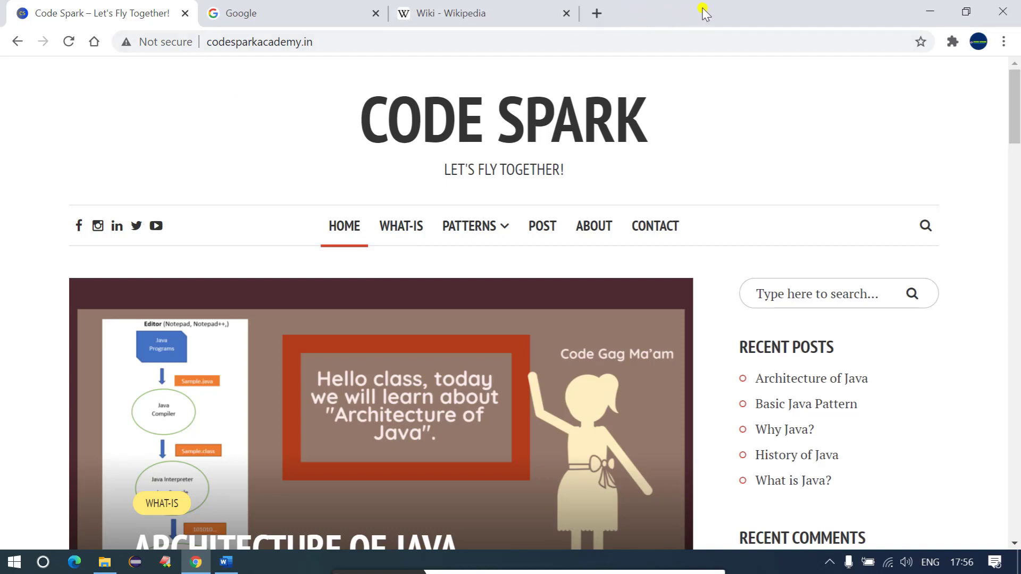
mouse_move(723, 15)
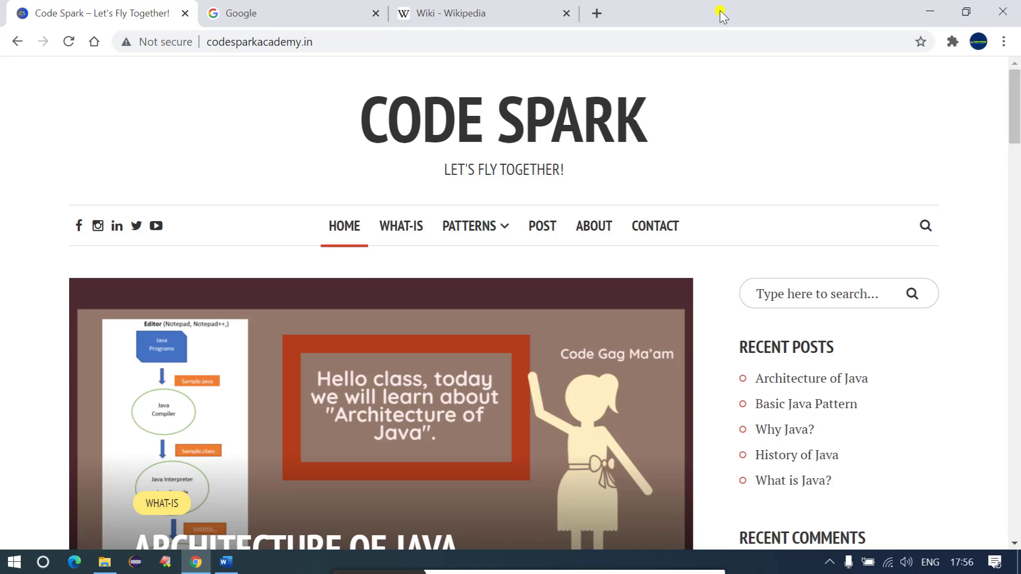
- Show the empty tab strip's menu with its 'Reopen closed tab' option
right_click(719, 13)
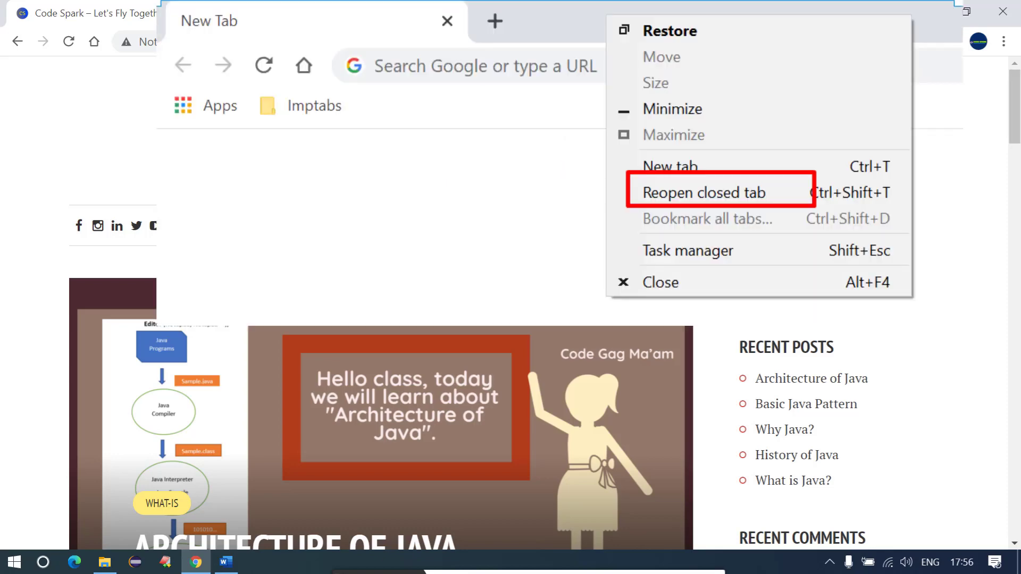
mouse_move(256, 547)
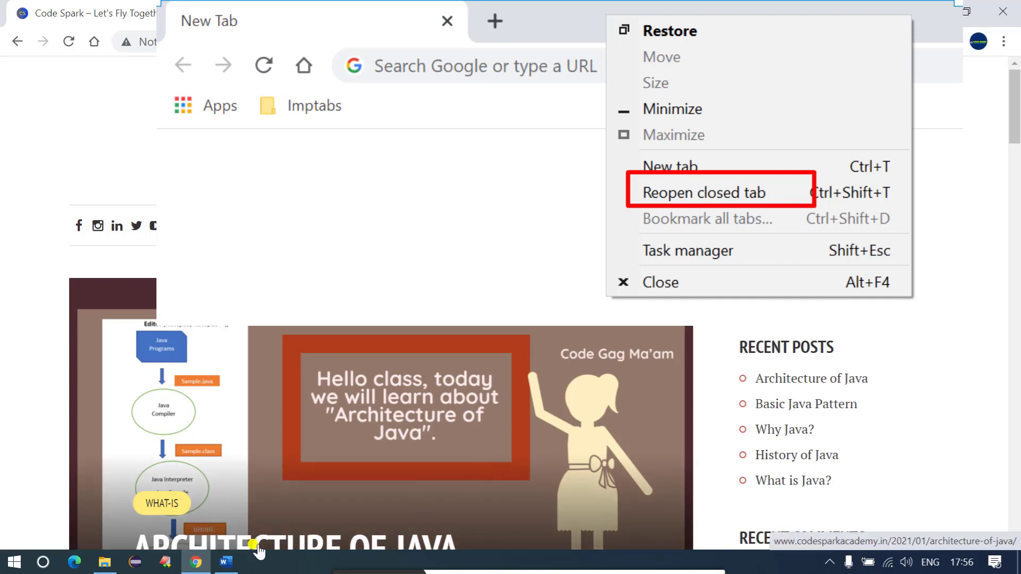
- Highlight the CTRL + SHIFT + t and Command + SHIFT + t boxes in Word, then return to Chrome
left_click(224, 562)
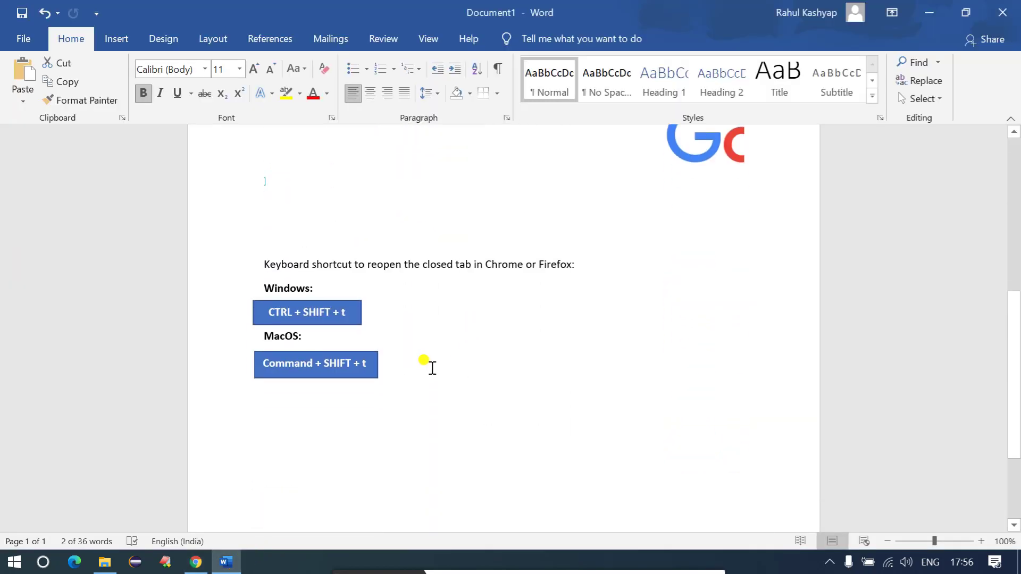
mouse_move(305, 307)
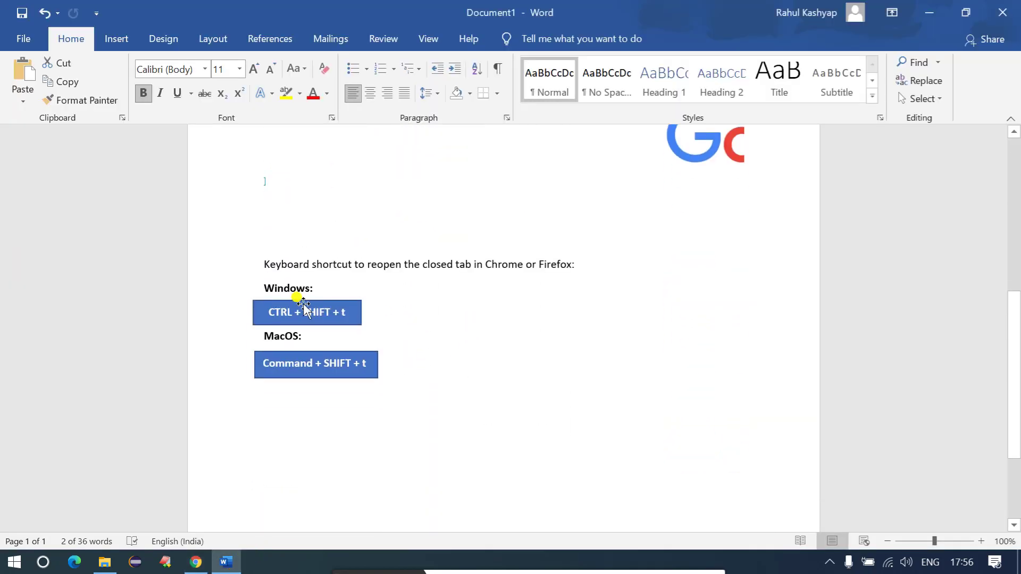
double_click(286, 288)
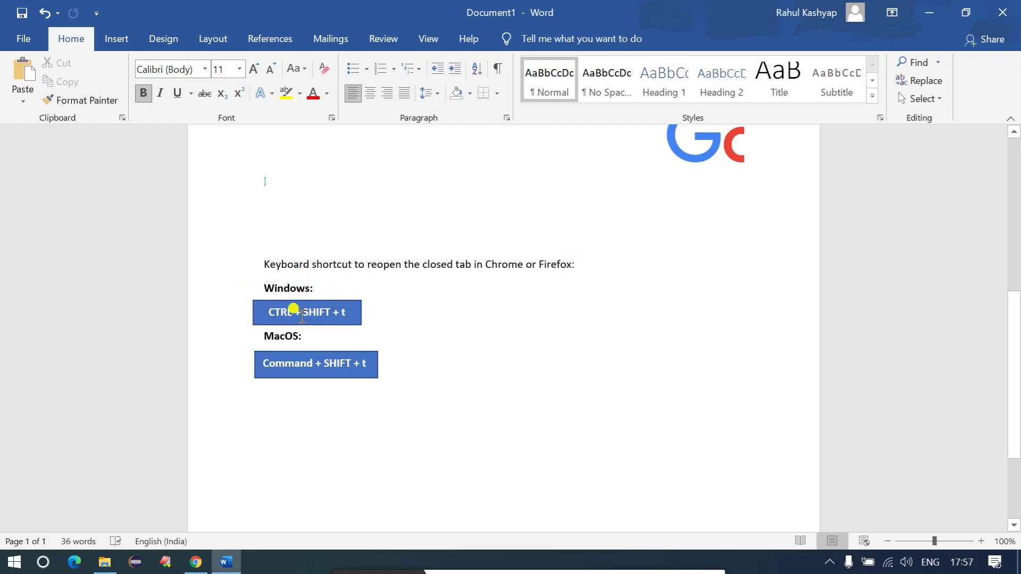
left_click(306, 312)
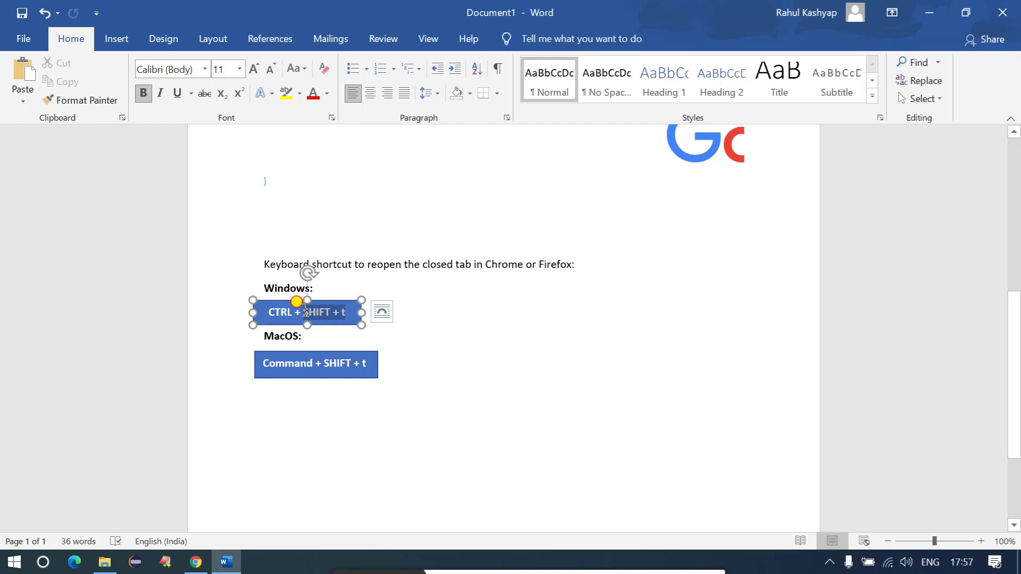
left_click(307, 312)
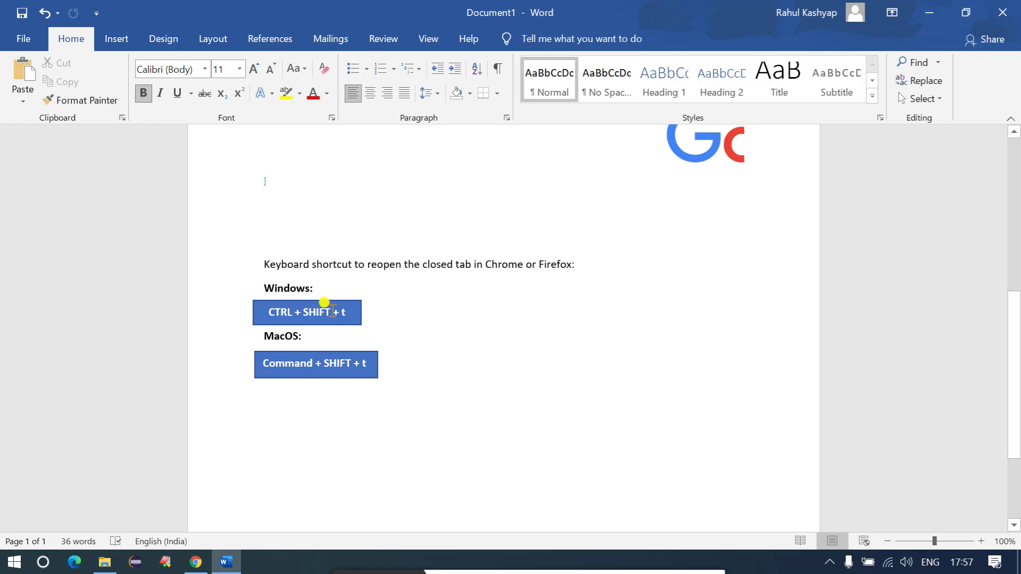
mouse_move(306, 337)
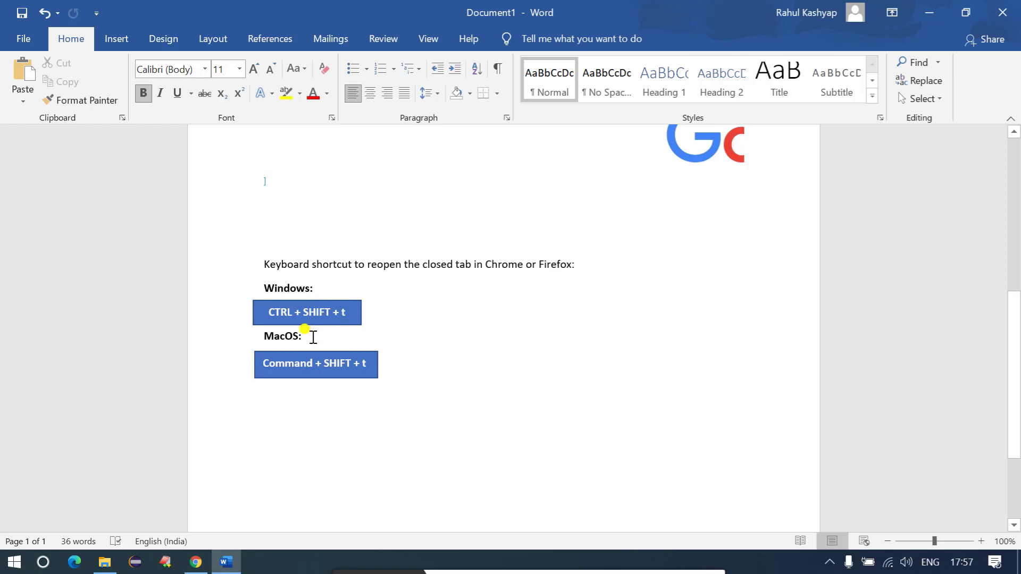
left_click(315, 363)
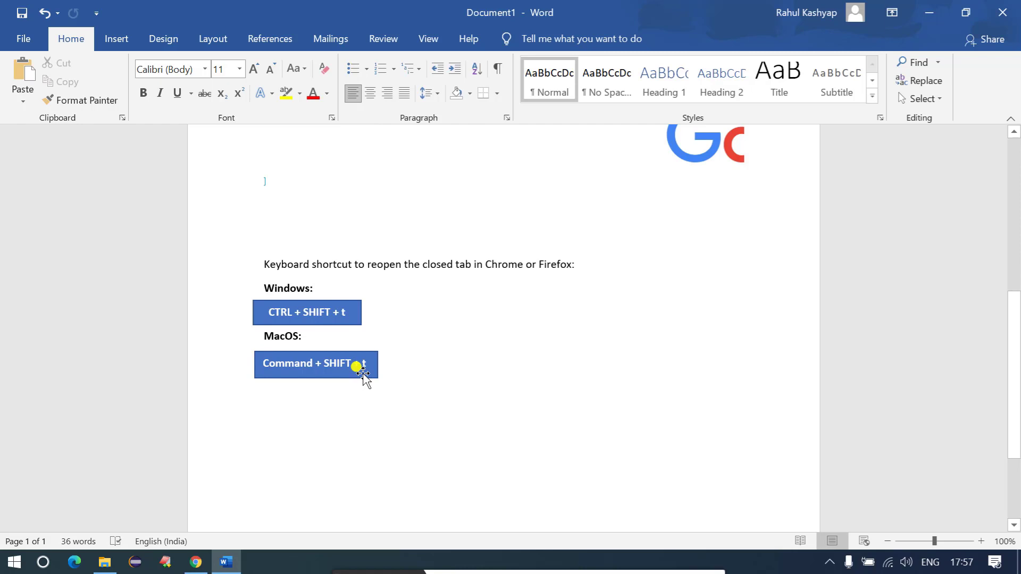
left_click(194, 561)
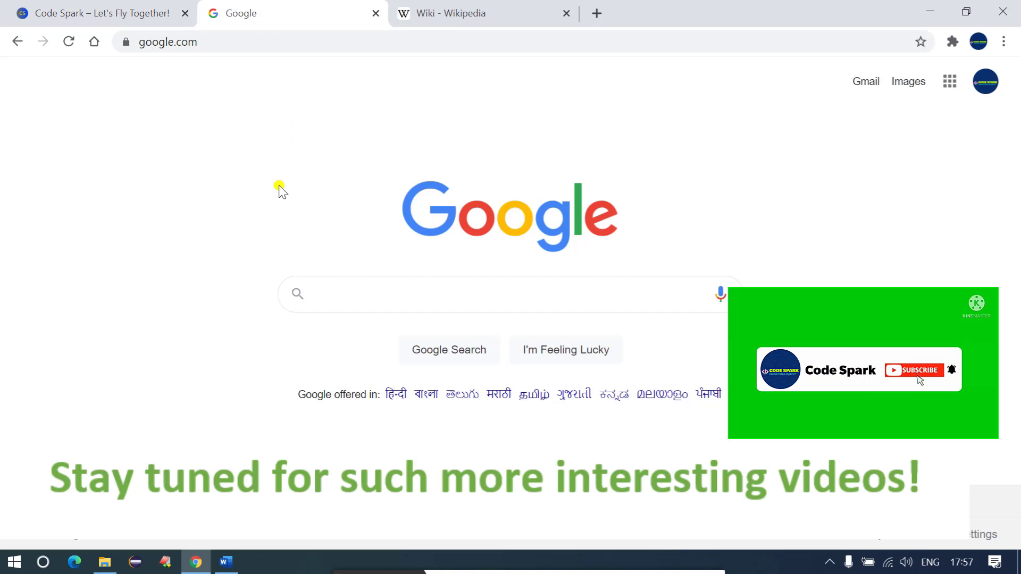
- Dismiss the stay-tuned overlay to show Chrome's Google homepage with all three tabs
left_click(914, 370)
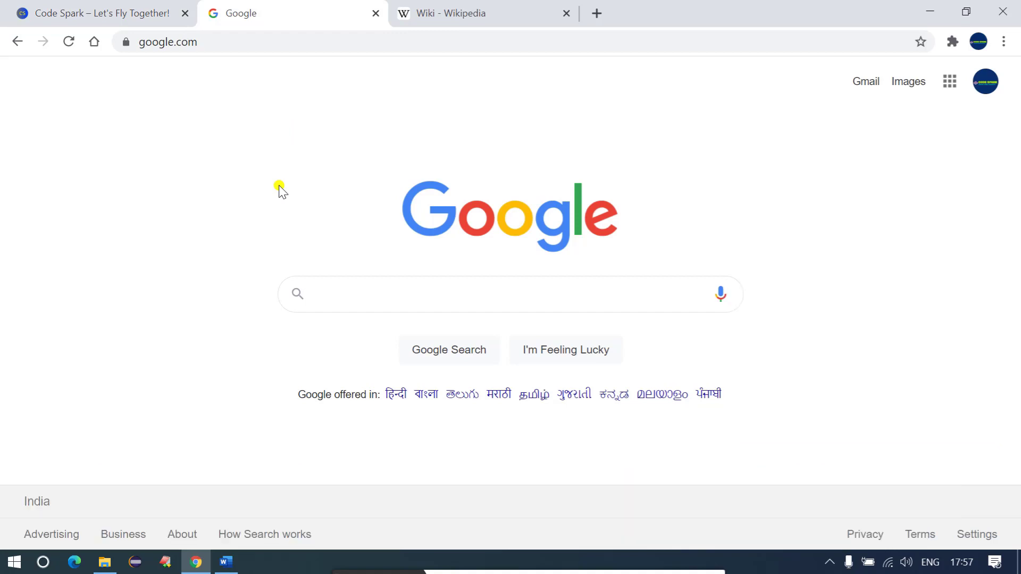
mouse_move(318, 543)
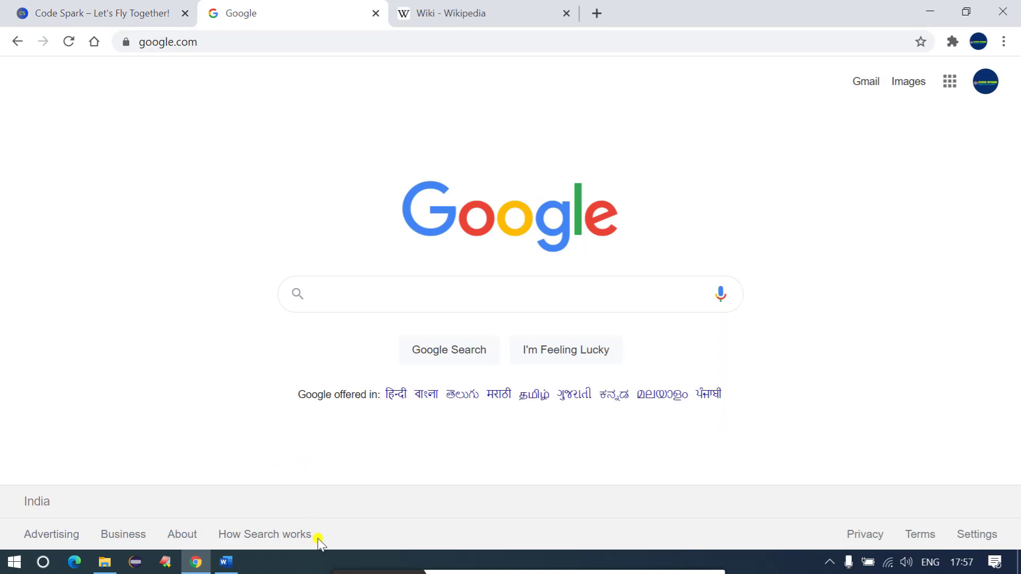